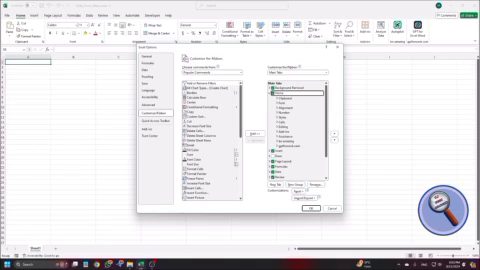
- Enable the Developer tab in the Customize Ribbon options
click(300, 92)
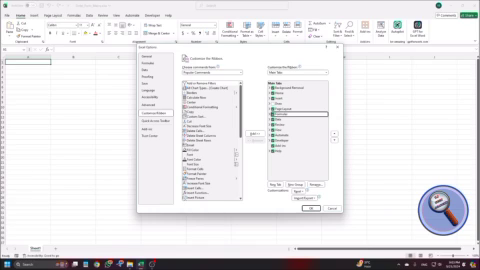
click(300, 112)
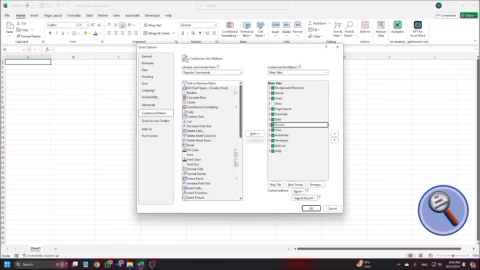
click(300, 128)
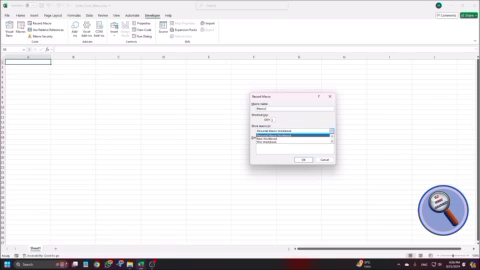
- Start a new macro recording and show the 'Store macro in' choices
click(290, 136)
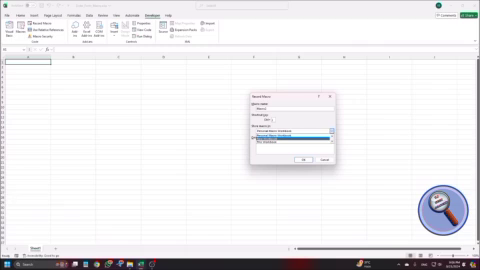
click(296, 148)
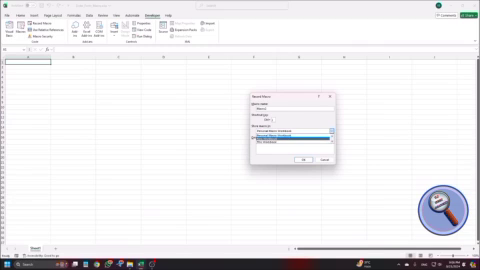
click(290, 132)
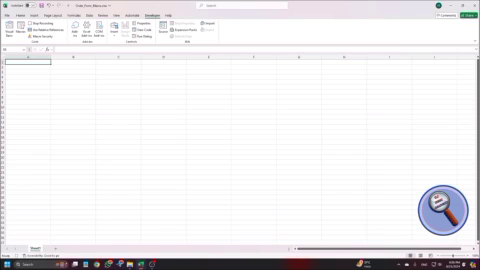
- Confirm the Record Macro settings so recording begins on the blank sheet
click(72, 64)
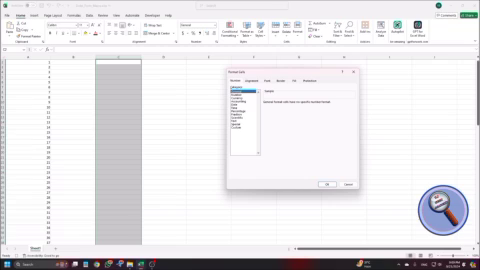
- Select an entire column and bring up its Format Cells settings
click(232, 96)
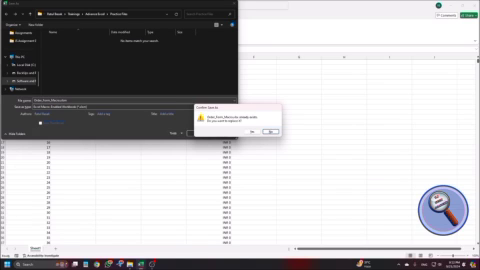
- Answer the macro-free workbook warning to dismiss the save dialog
click(244, 130)
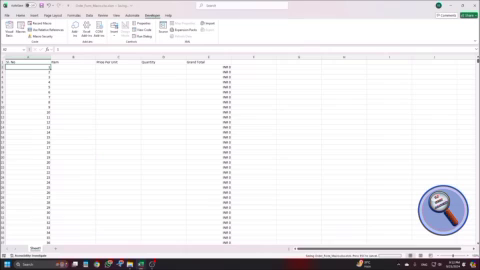